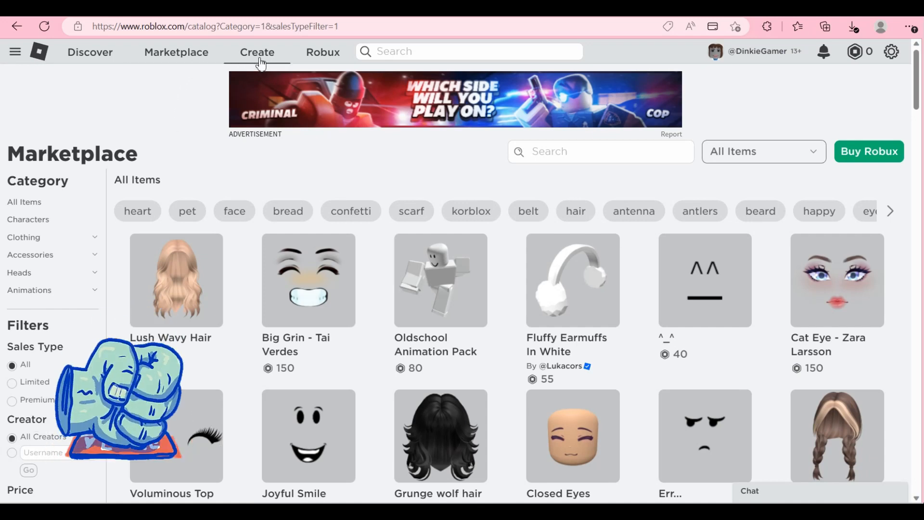
Step: Open Buy Robux and browse the packages from £4.99 to £199.99
{"action": "left_click", "coordinate": [322, 52]}
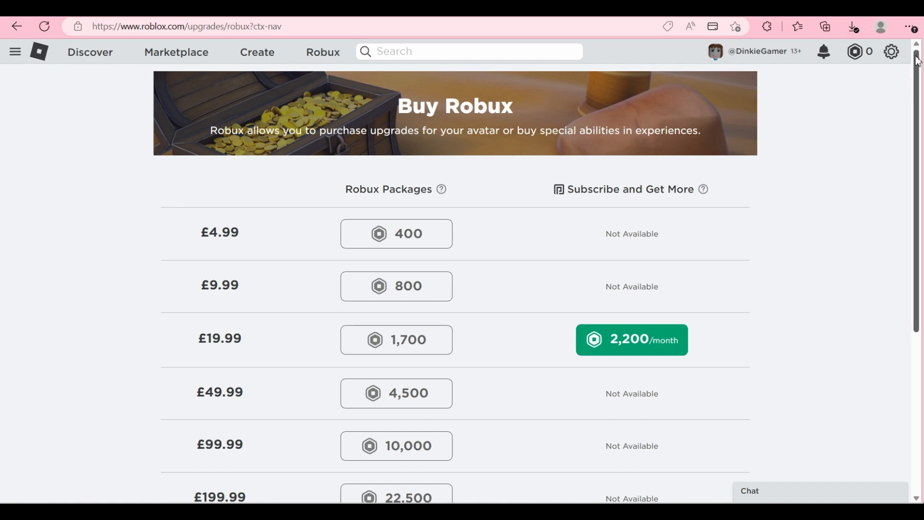
{"action": "scroll", "scroll_direction": "down", "scroll_amount": 3}
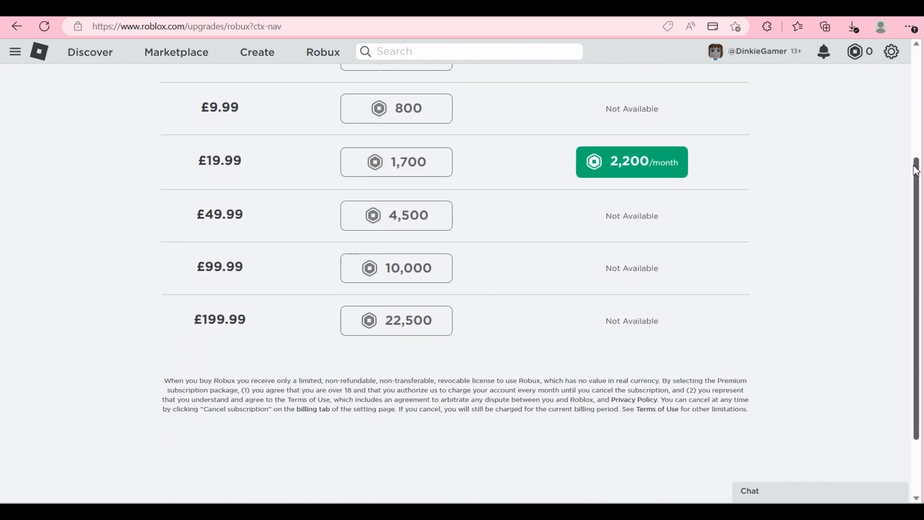
{"action": "scroll", "scroll_direction": "up", "scroll_amount": 3}
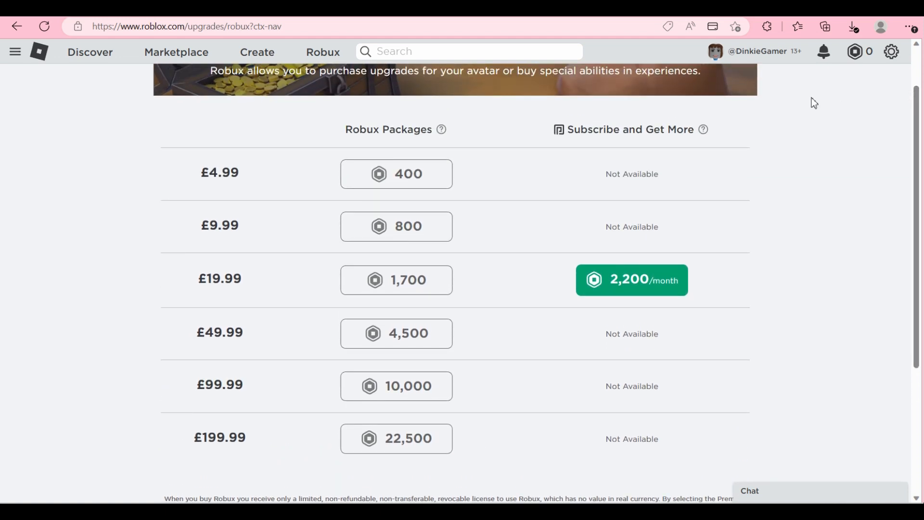
{"action": "double_click", "coordinate": [219, 172]}
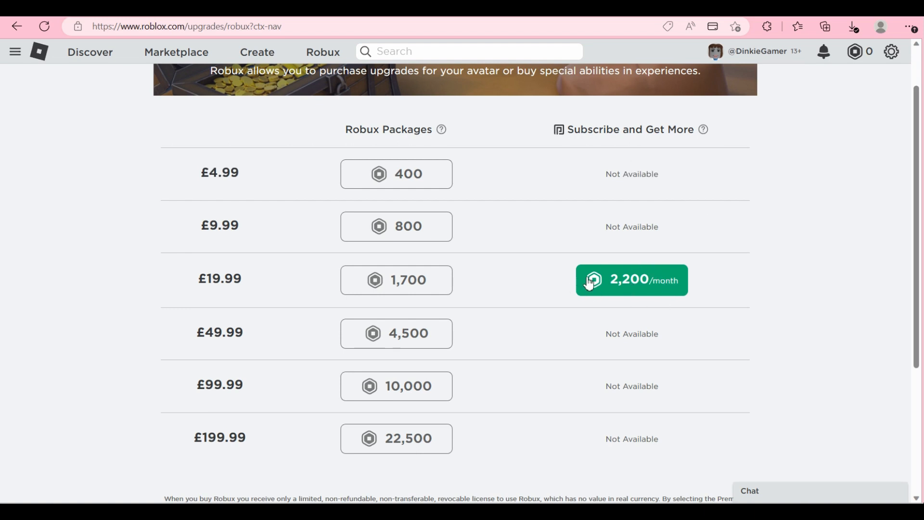
Step: Choose the 2,200/month subscription to reach Secure Payment at £19.99
{"action": "left_click", "coordinate": [631, 279]}
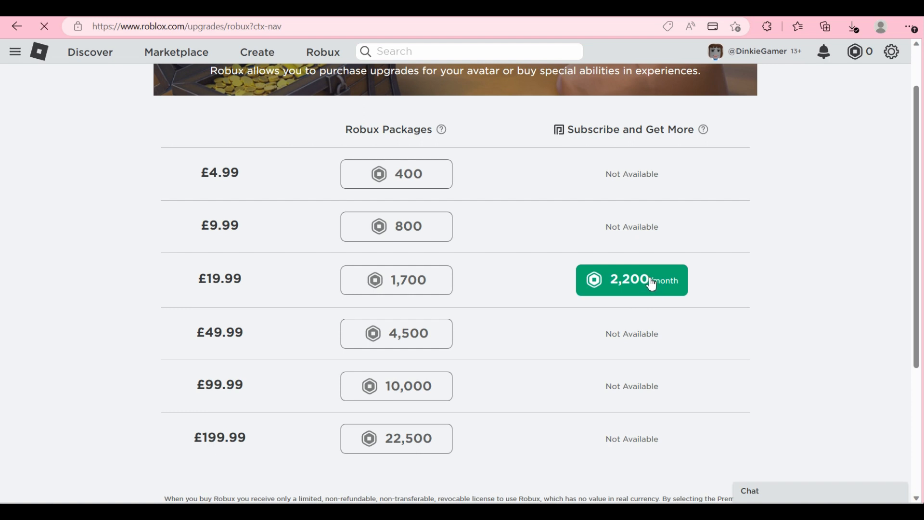
{"action": "left_click", "coordinate": [631, 279]}
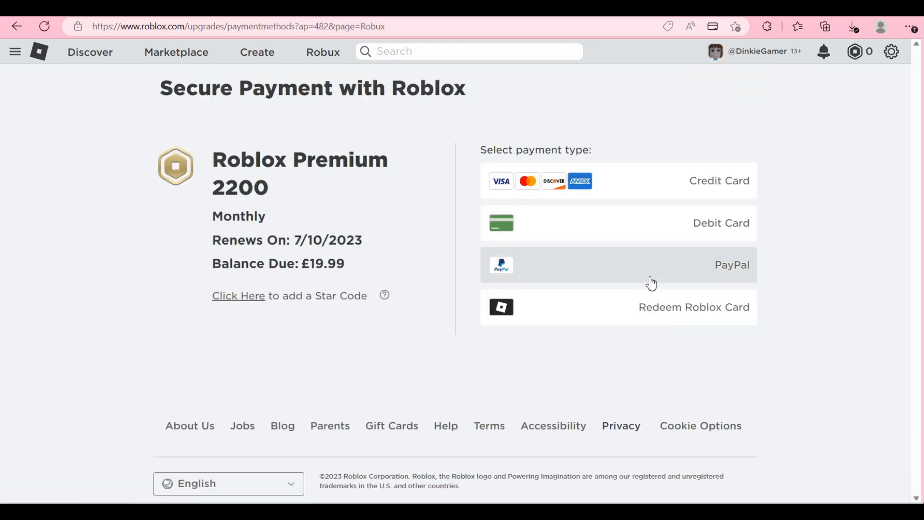
{"action": "double_click", "coordinate": [232, 188]}
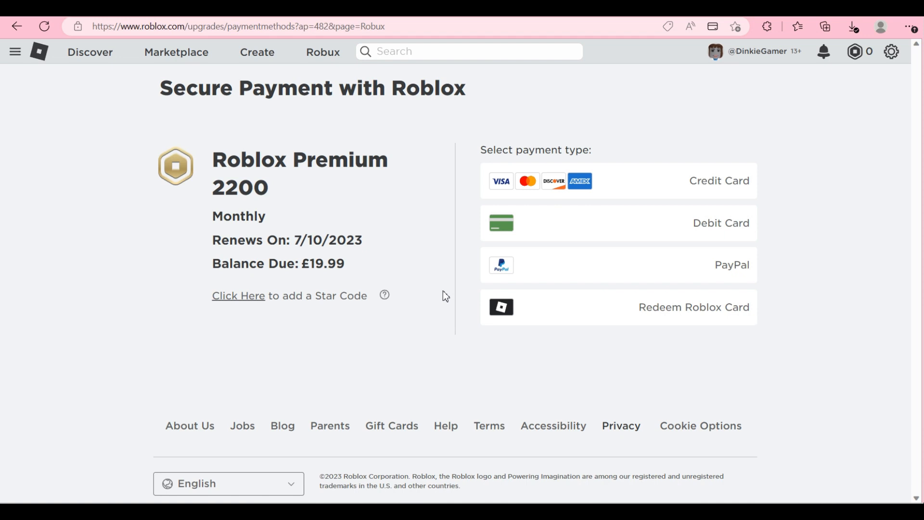
{"action": "mouse_move", "coordinate": [631, 177]}
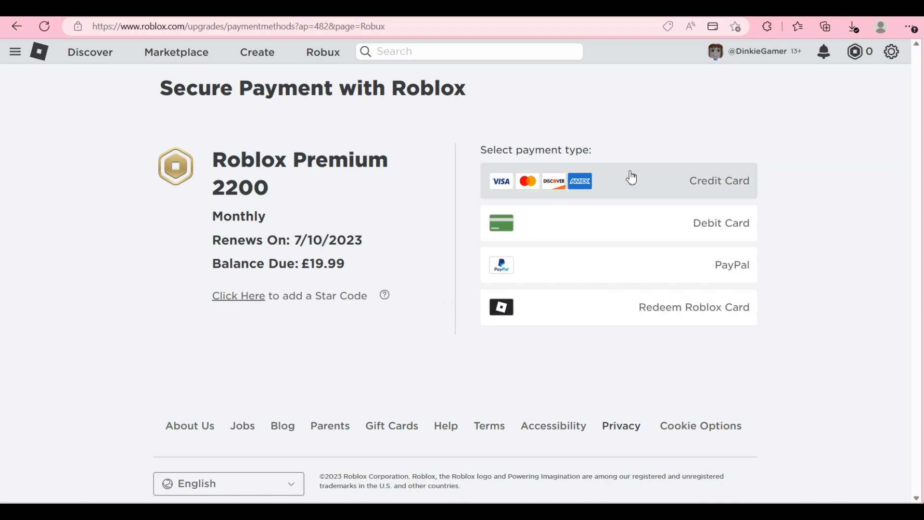
Step: Pay by Credit Card to open the £19.99 card payment form
{"action": "left_click", "coordinate": [617, 180]}
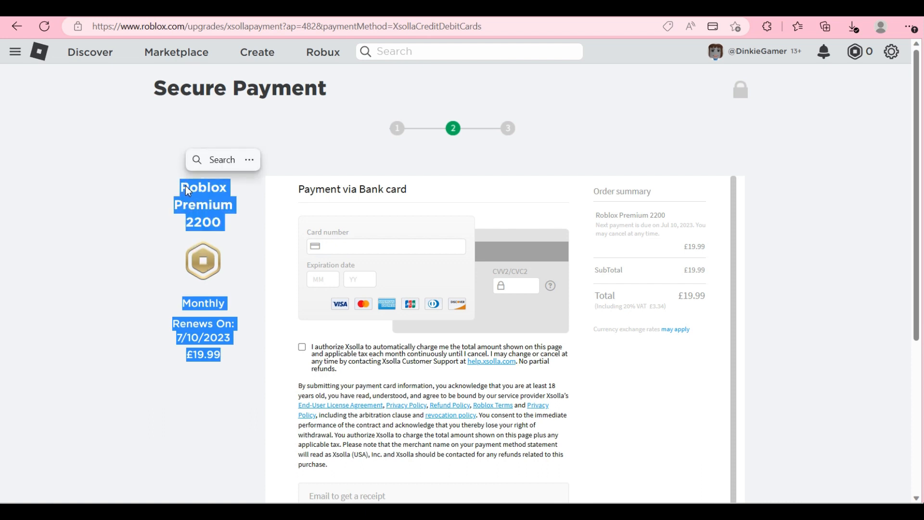
{"action": "mouse_move", "coordinate": [247, 226]}
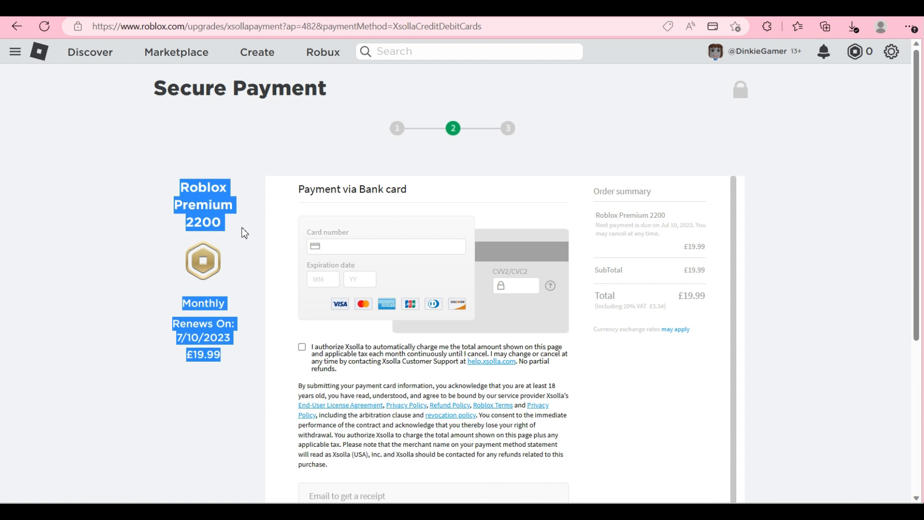
{"action": "mouse_move", "coordinate": [317, 47]}
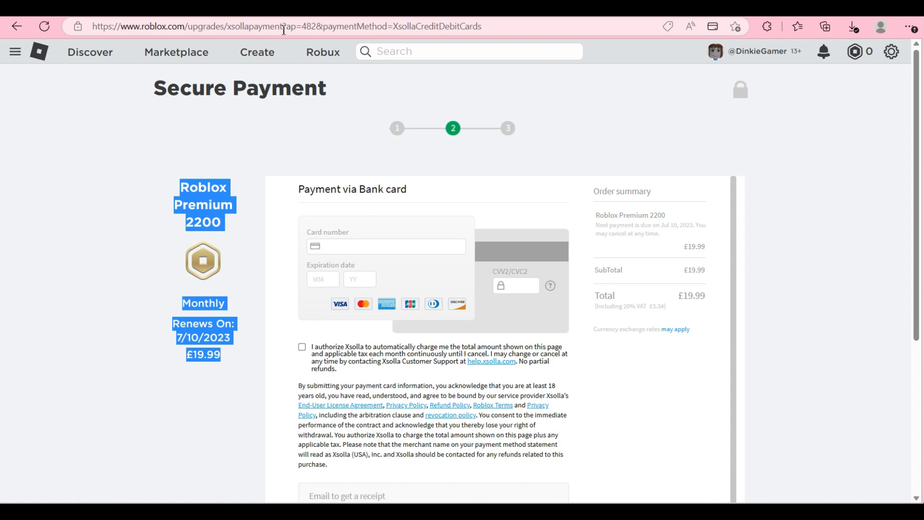
Step: Change ap=482 to ap=481 in the URL, showing Premium 1000 at £9.99
{"action": "left_click", "coordinate": [283, 26]}
{"action": "type", "text": "1"}
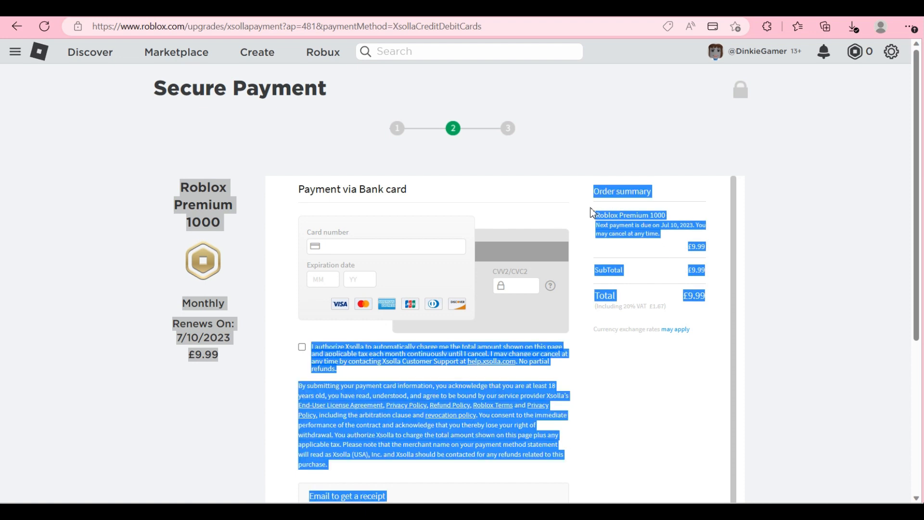
{"action": "mouse_move", "coordinate": [593, 220]}
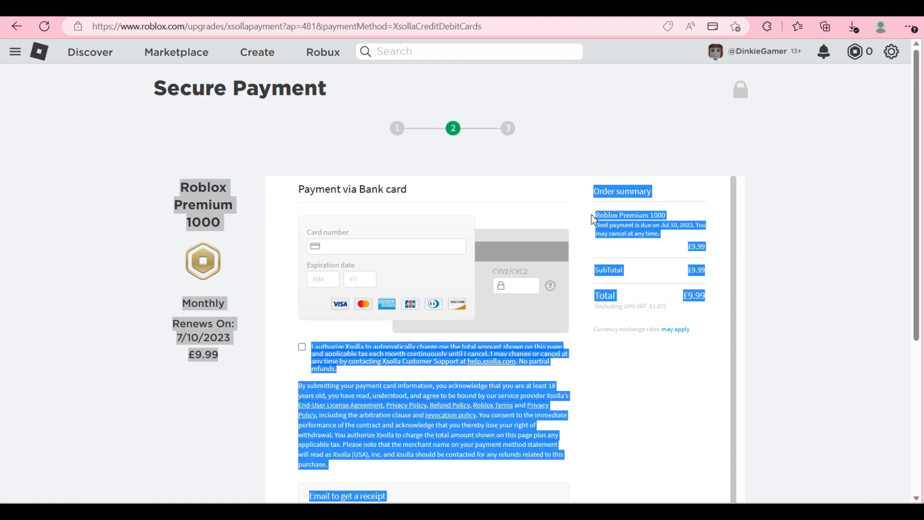
{"action": "left_click", "coordinate": [385, 246]}
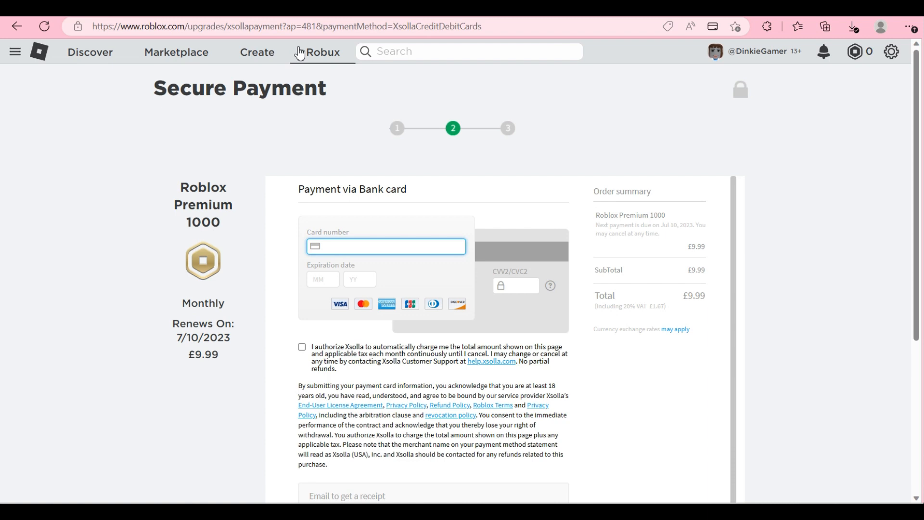
{"action": "left_click", "coordinate": [265, 26]}
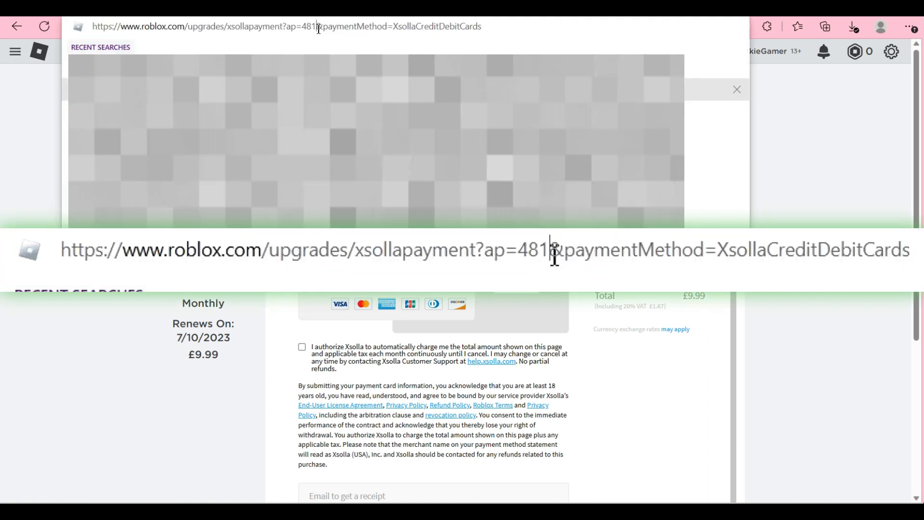